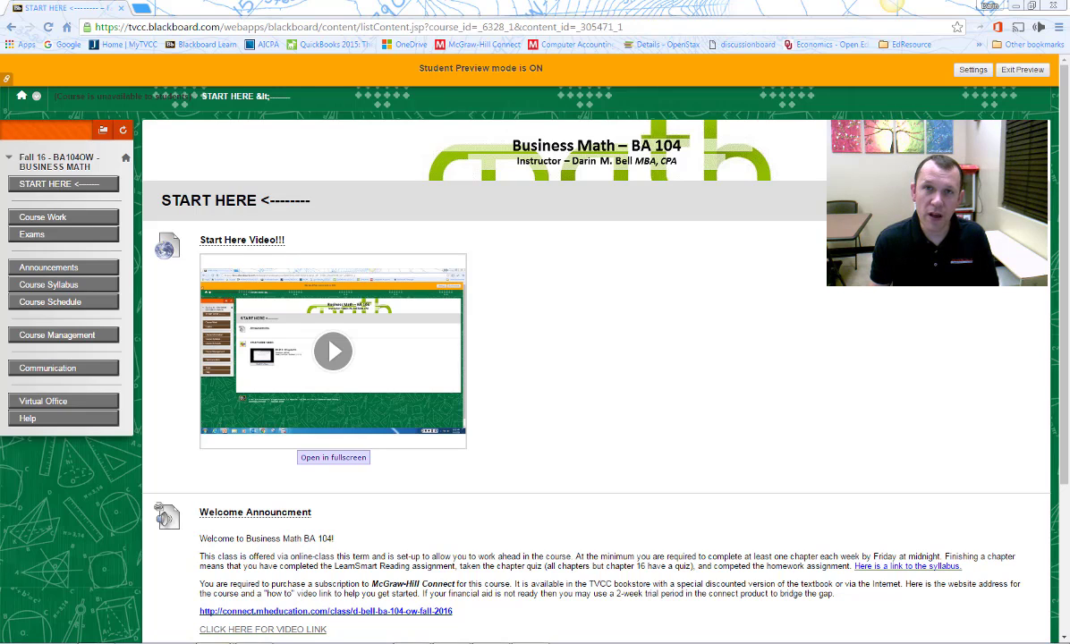
{"action": "mouse_move", "coordinate": [919, 397]}
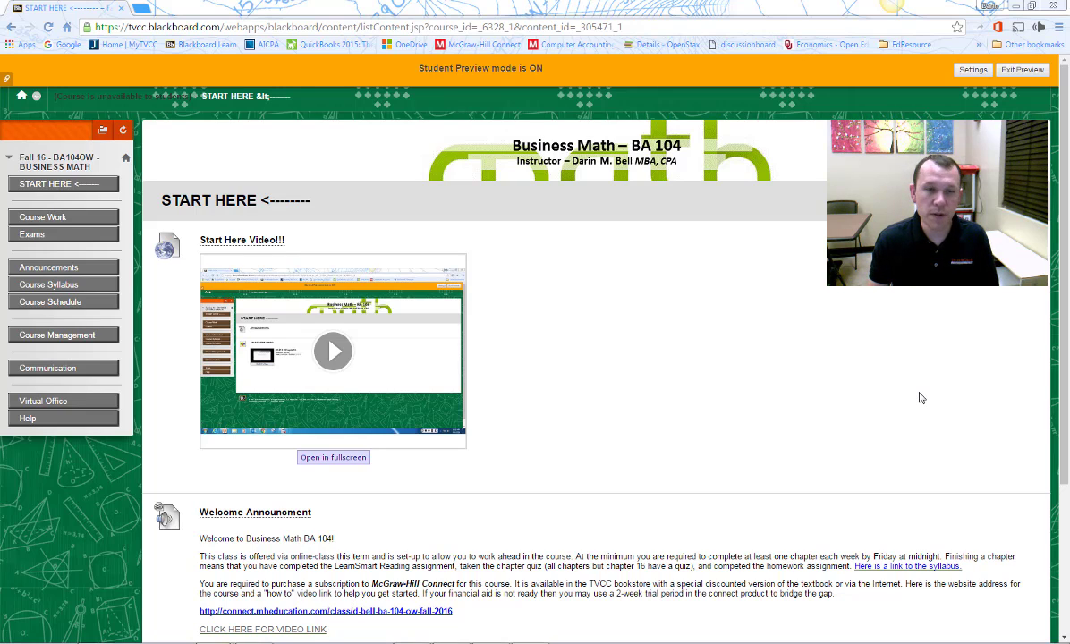
Go to the Introduction for Class Participation assignment on the Discussion Board
{"action": "scroll", "scroll_direction": "down", "scroll_amount": 3}
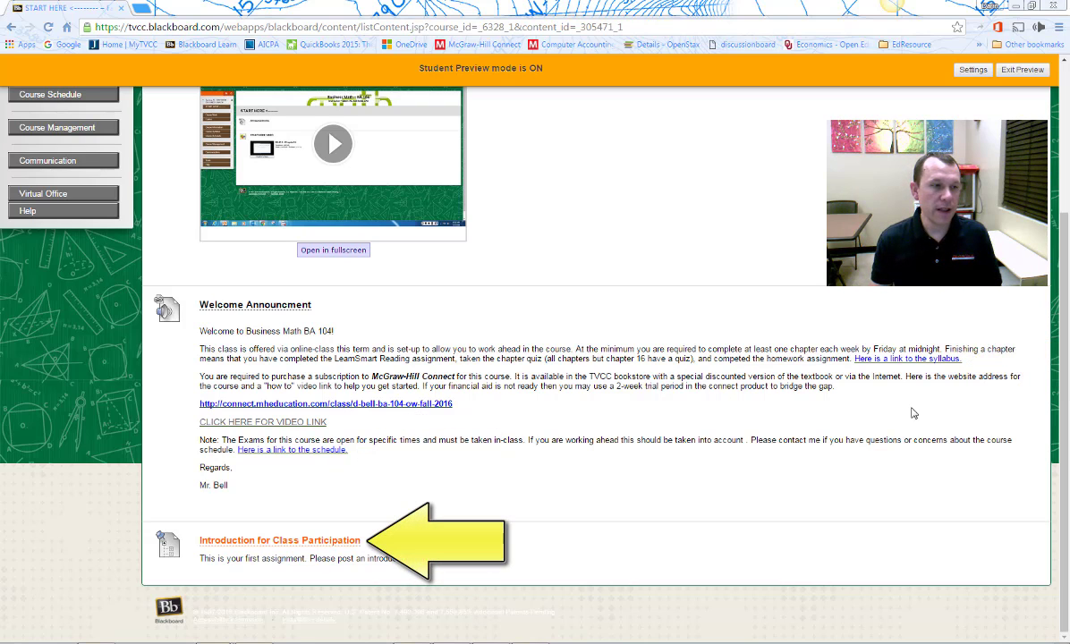
{"action": "mouse_move", "coordinate": [619, 505]}
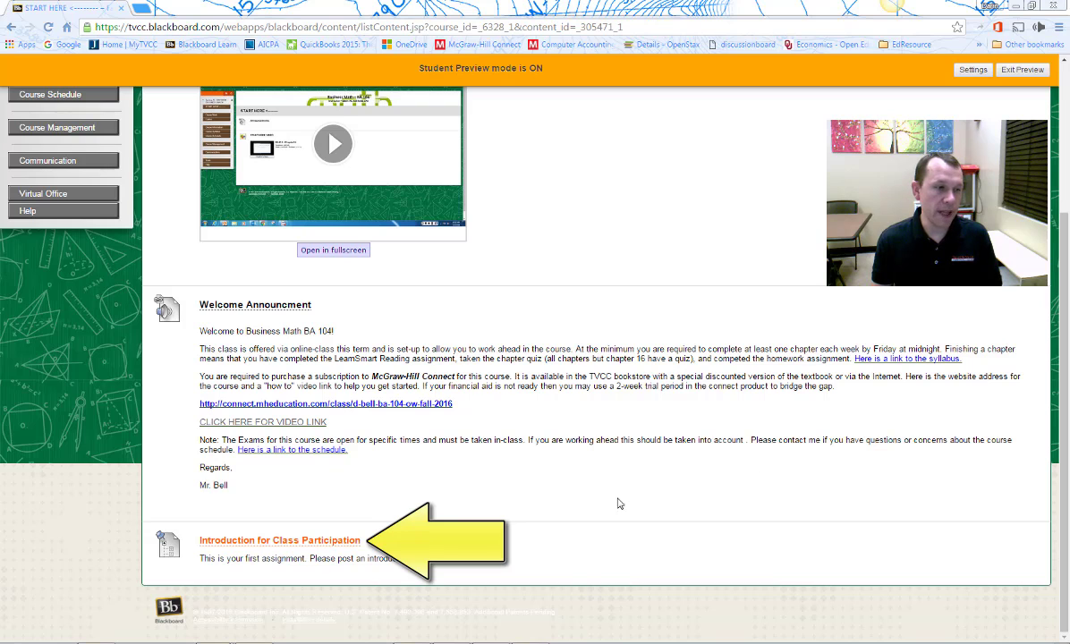
{"action": "mouse_move", "coordinate": [601, 610]}
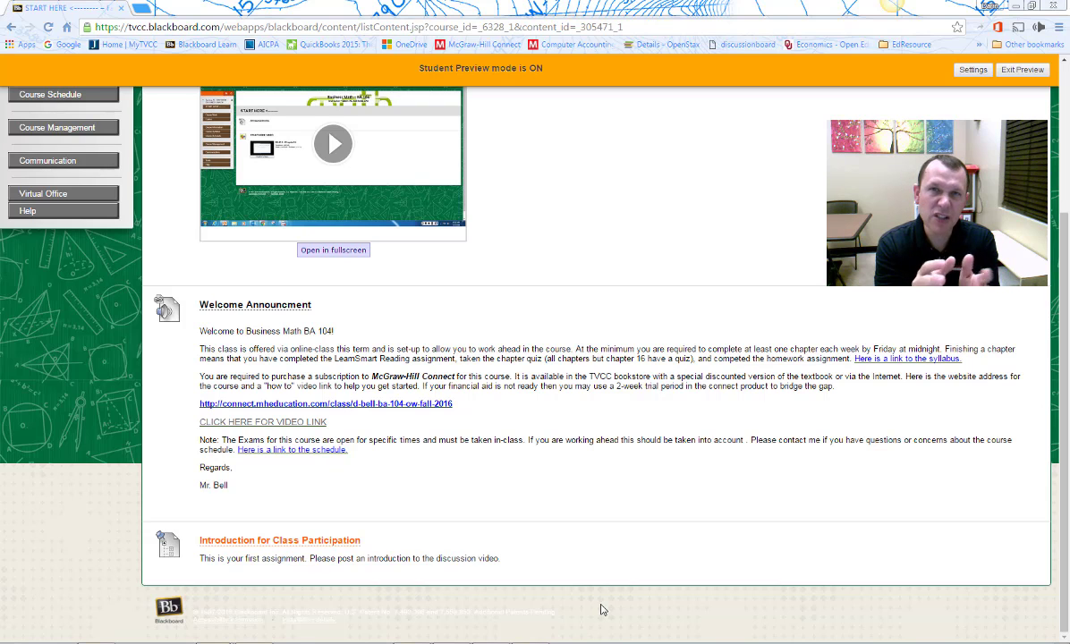
{"action": "mouse_move", "coordinate": [288, 544]}
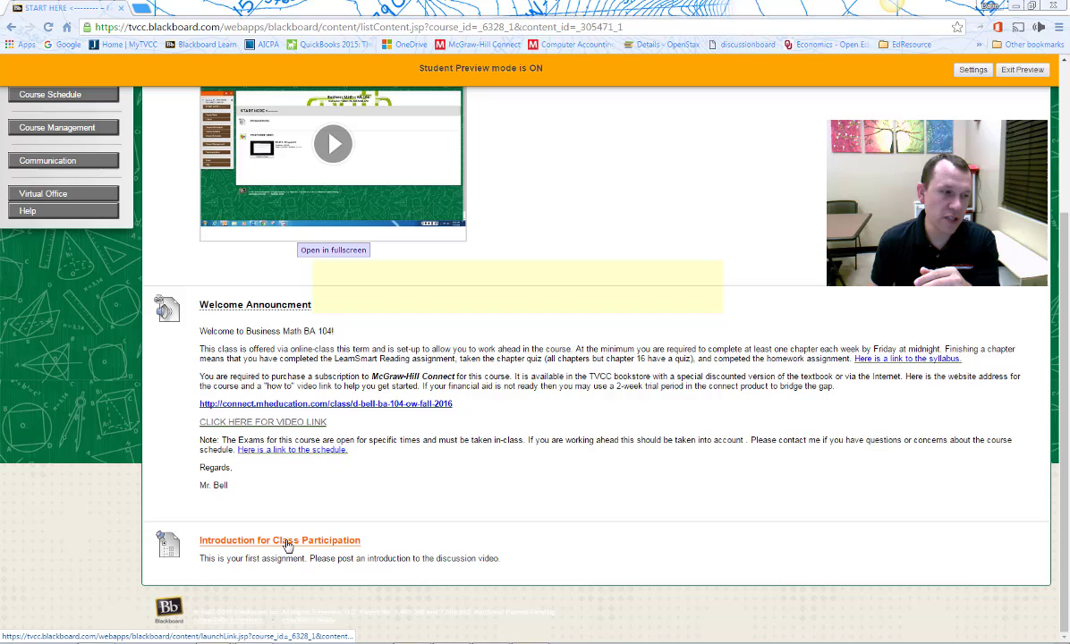
{"action": "left_click", "coordinate": [279, 541]}
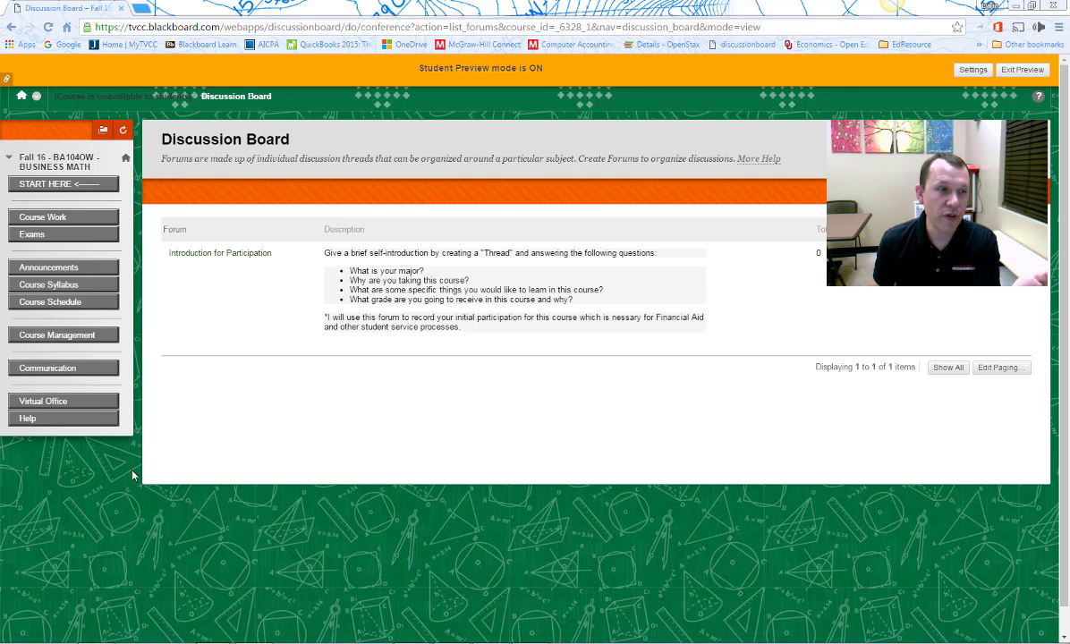
{"action": "mouse_move", "coordinate": [250, 258]}
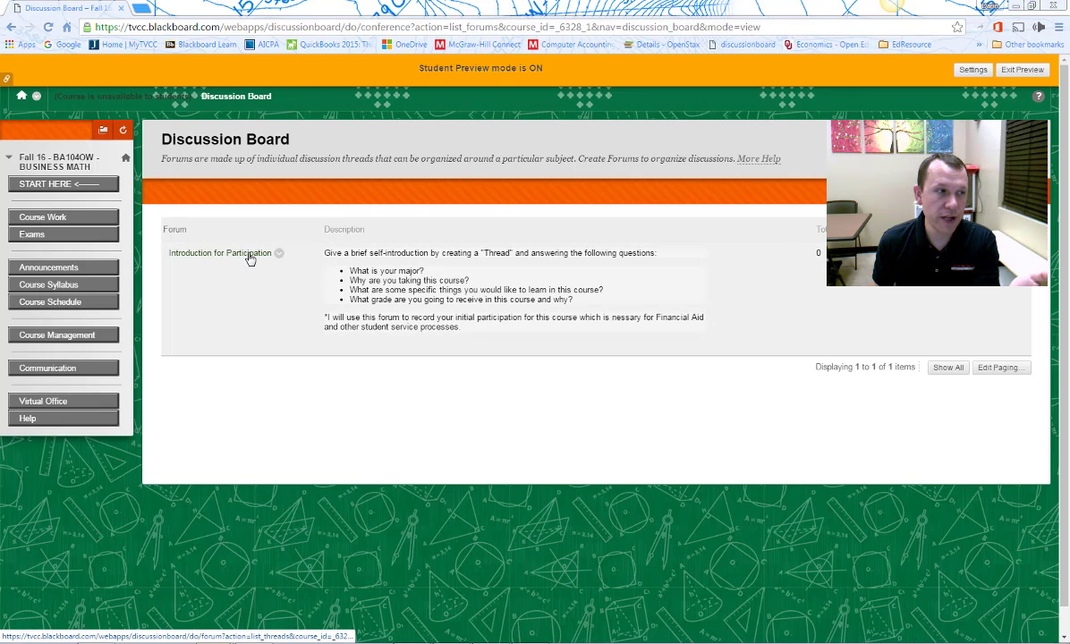
Start a new thread in the Introduction for Participation forum and highlight its self-introduction questions
{"action": "left_click", "coordinate": [218, 255]}
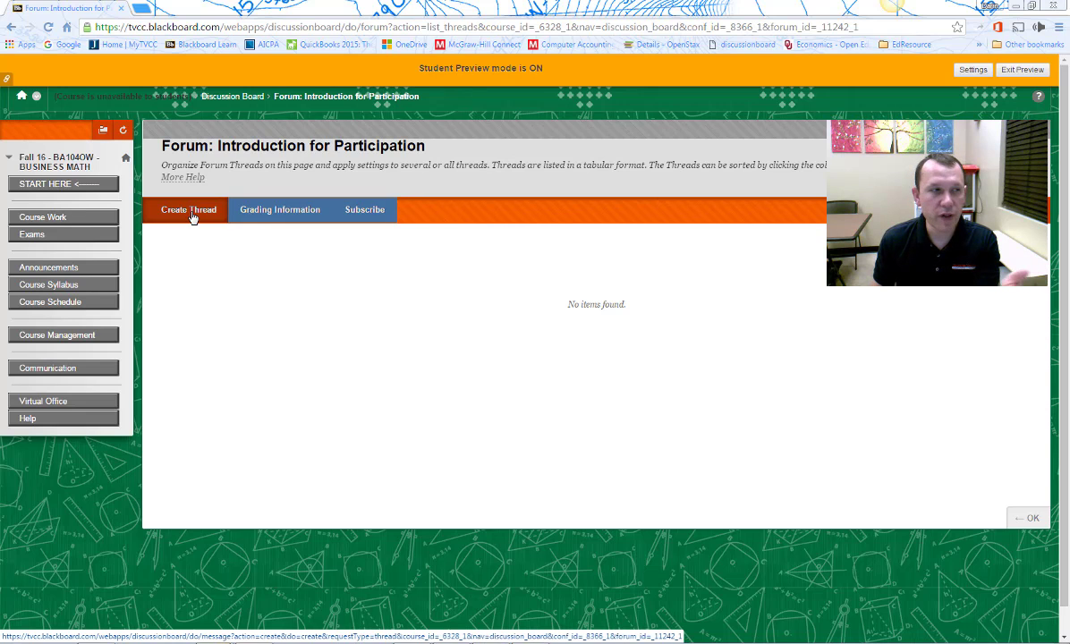
{"action": "left_click", "coordinate": [190, 209]}
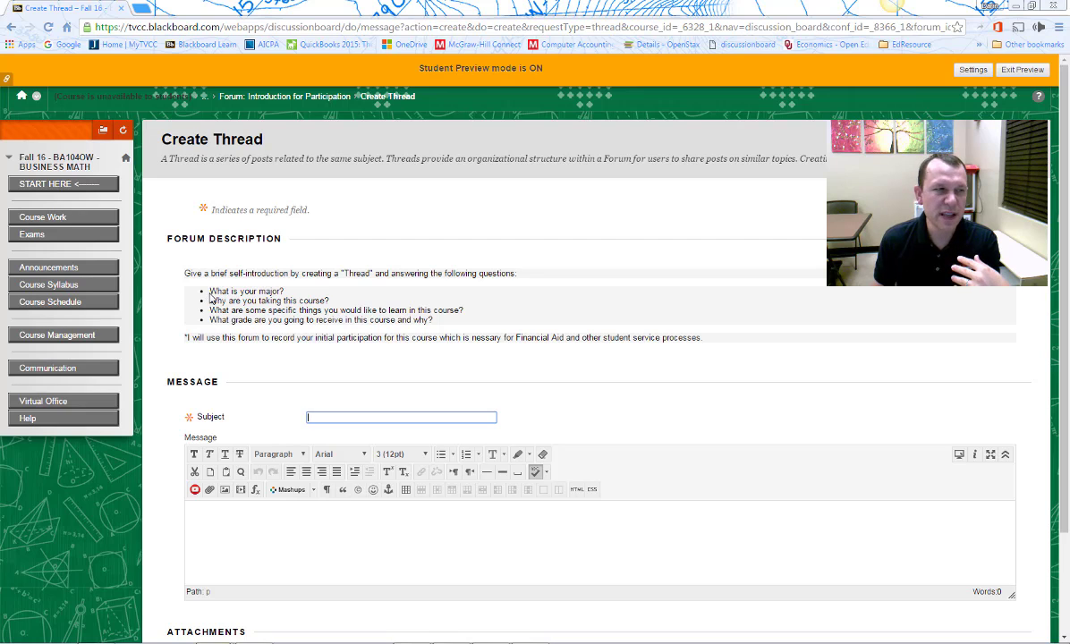
{"action": "left_click_drag", "start_coordinate": [208, 290], "coordinate": [458, 320]}
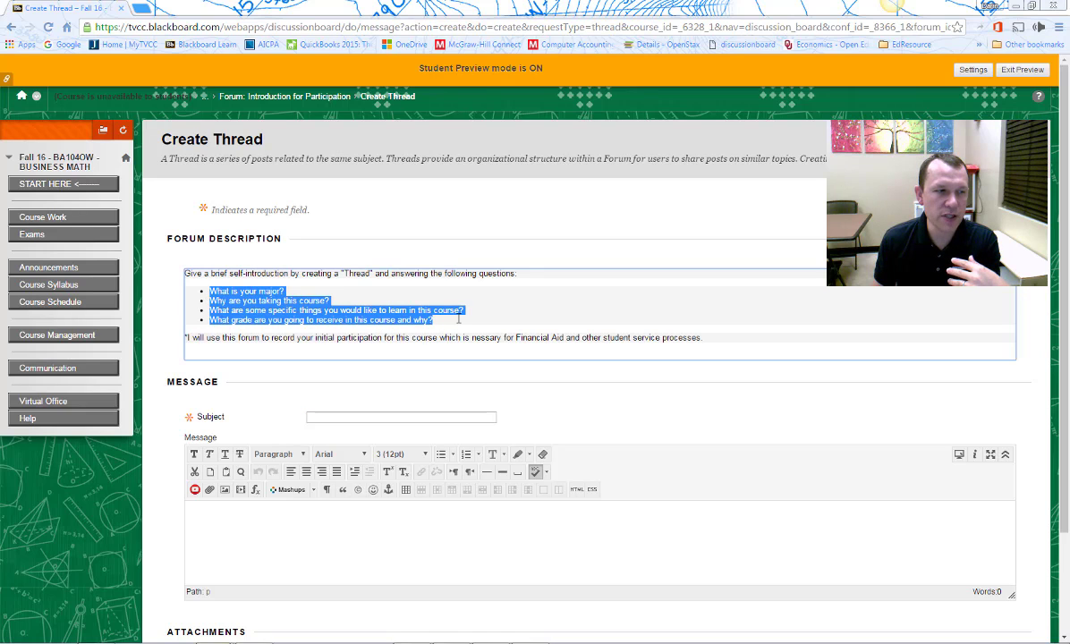
{"action": "mouse_move", "coordinate": [333, 535]}
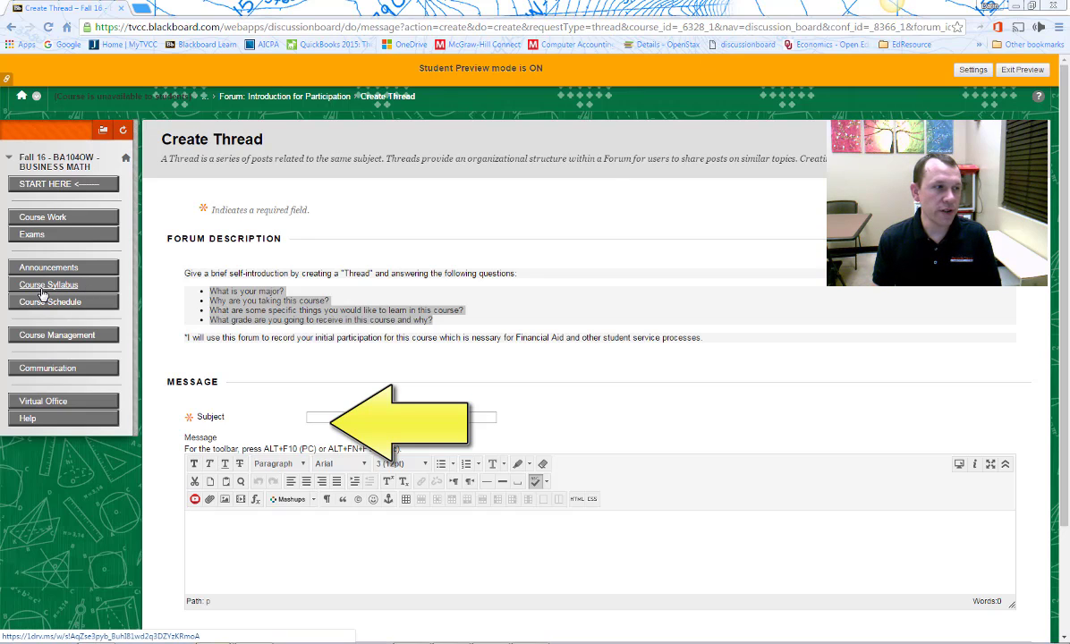
{"action": "mouse_move", "coordinate": [44, 293]}
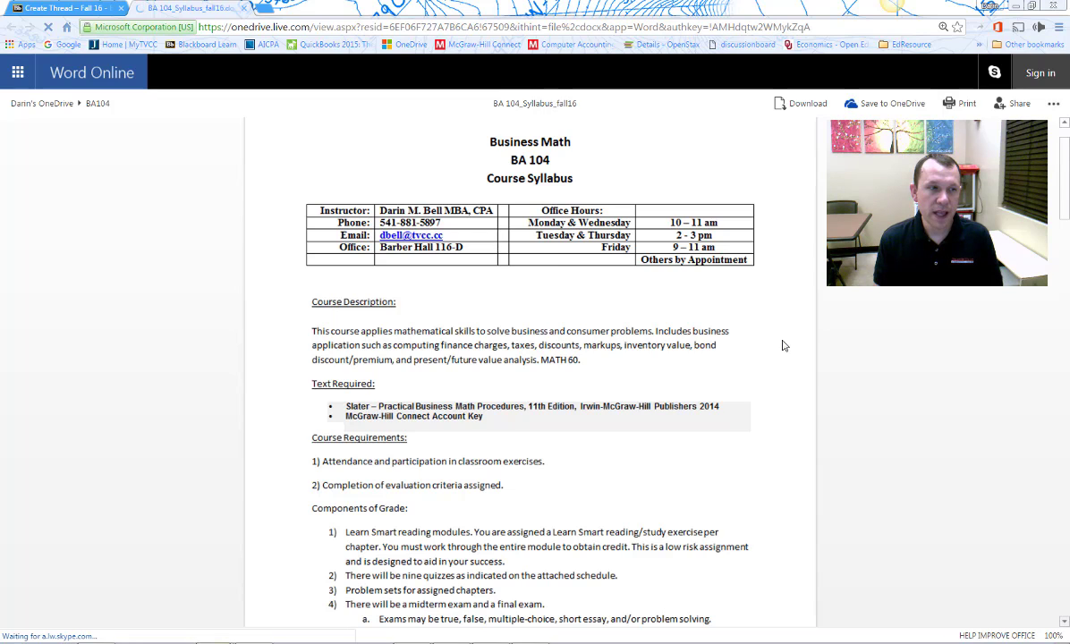
{"action": "scroll", "scroll_direction": "down", "scroll_amount": 3}
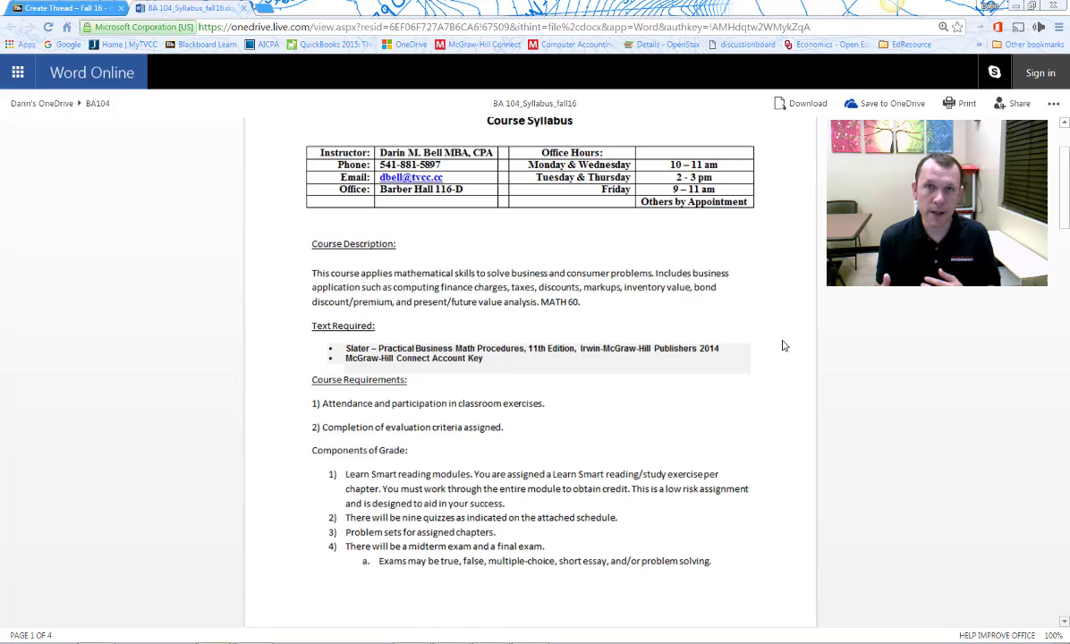
{"action": "mouse_move", "coordinate": [542, 222]}
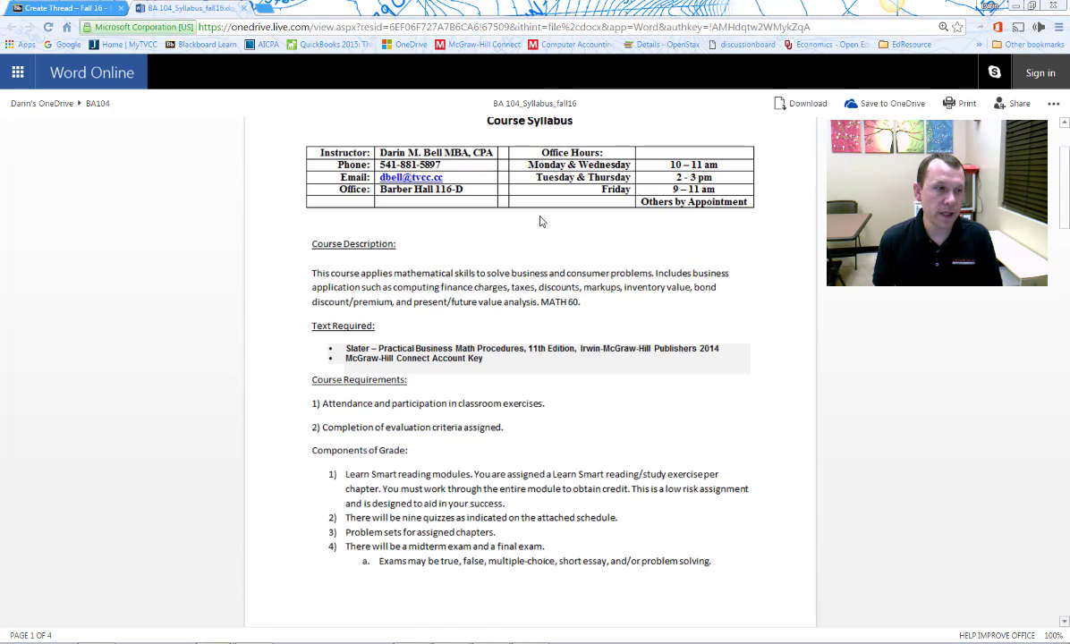
Scroll through the syllabus policy sections in Word Online
{"action": "scroll", "scroll_direction": "down", "scroll_amount": 3}
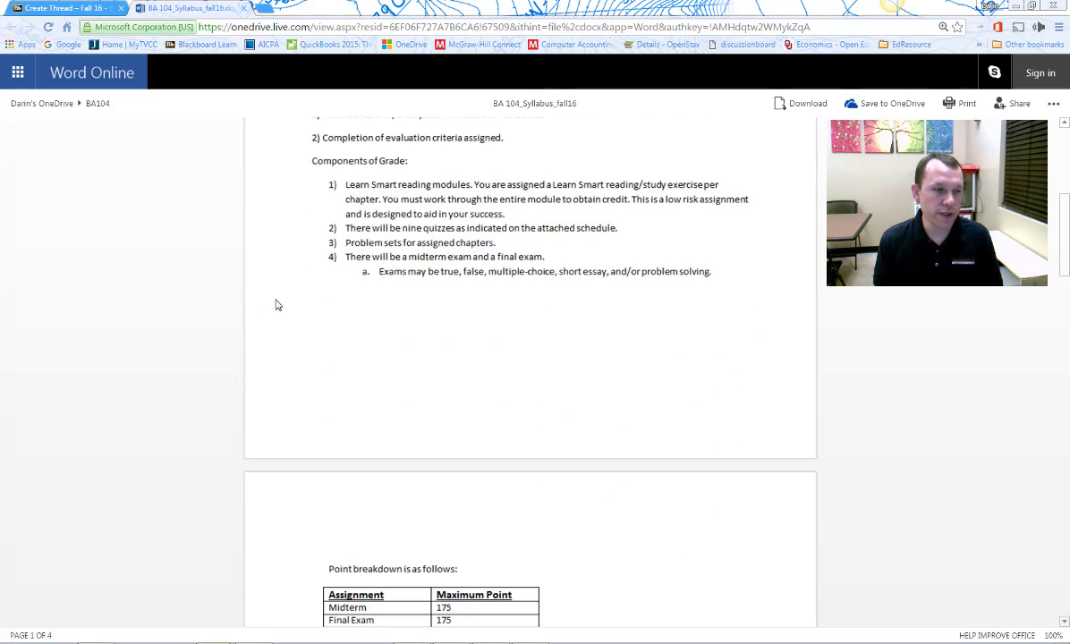
{"action": "scroll", "scroll_direction": "down", "scroll_amount": 3}
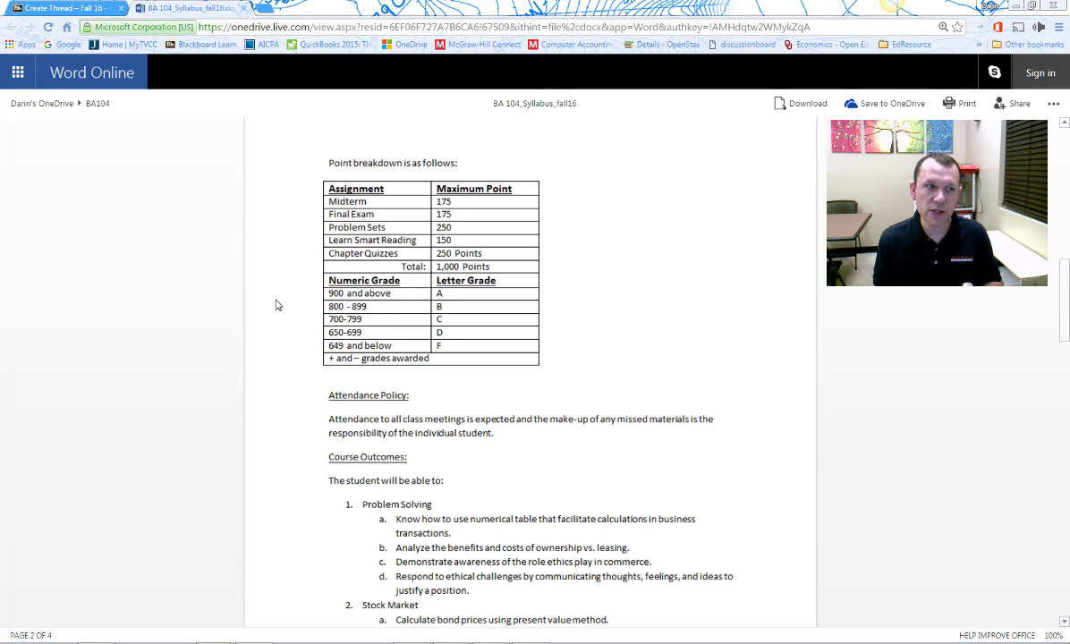
{"action": "scroll", "scroll_direction": "down", "scroll_amount": 3}
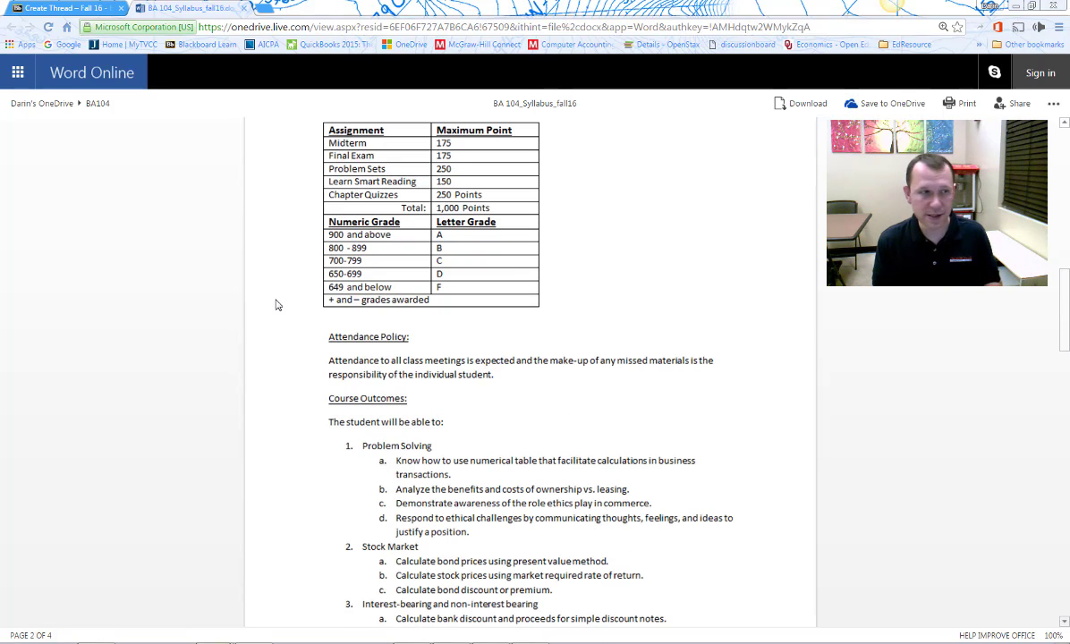
{"action": "scroll", "scroll_direction": "down", "scroll_amount": 3}
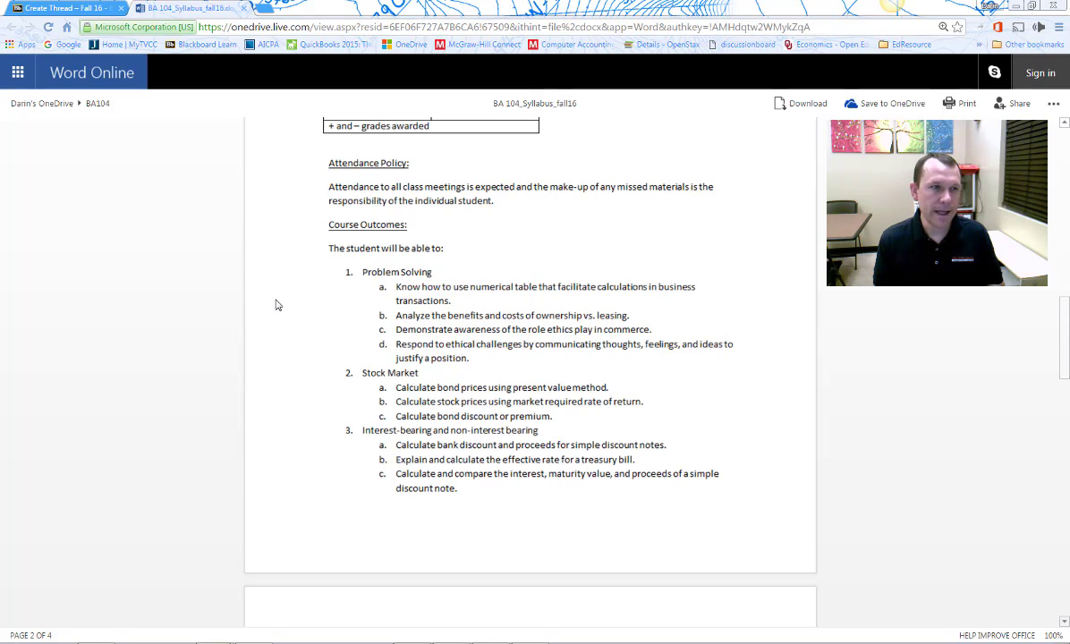
{"action": "scroll", "scroll_direction": "down", "scroll_amount": 3}
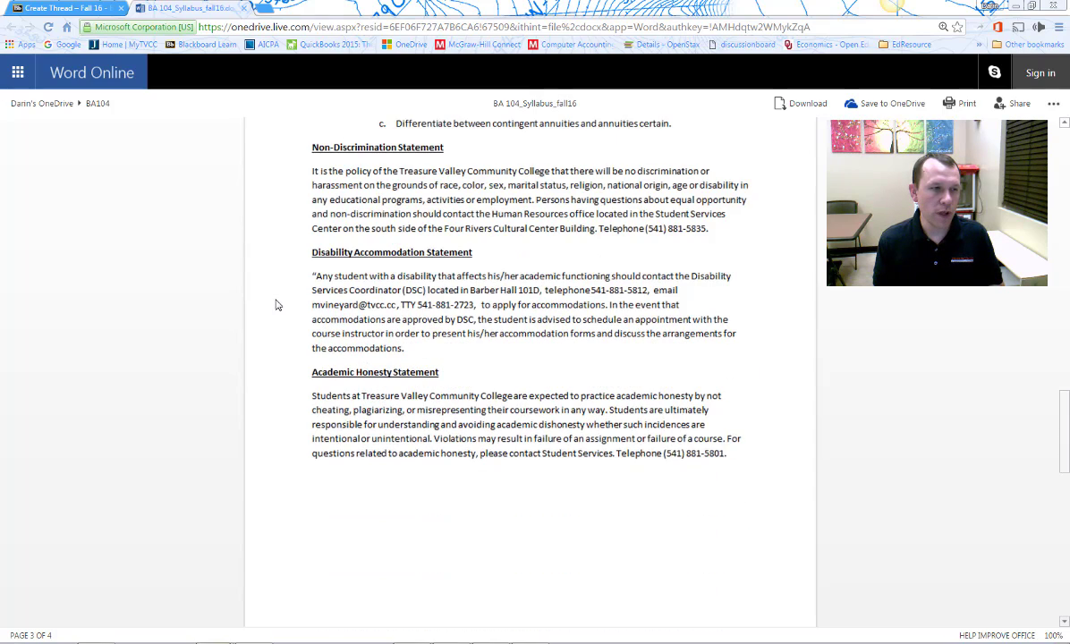
{"action": "scroll", "scroll_direction": "down", "scroll_amount": 3}
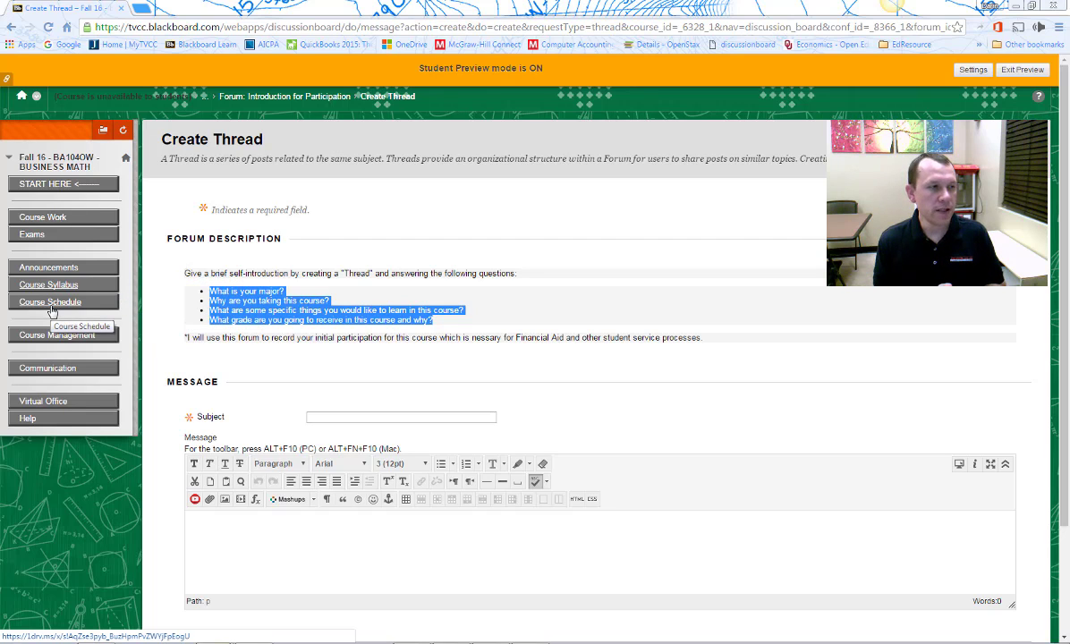
Go to the Course Schedule page of the BA 104 course
{"action": "left_click", "coordinate": [50, 301]}
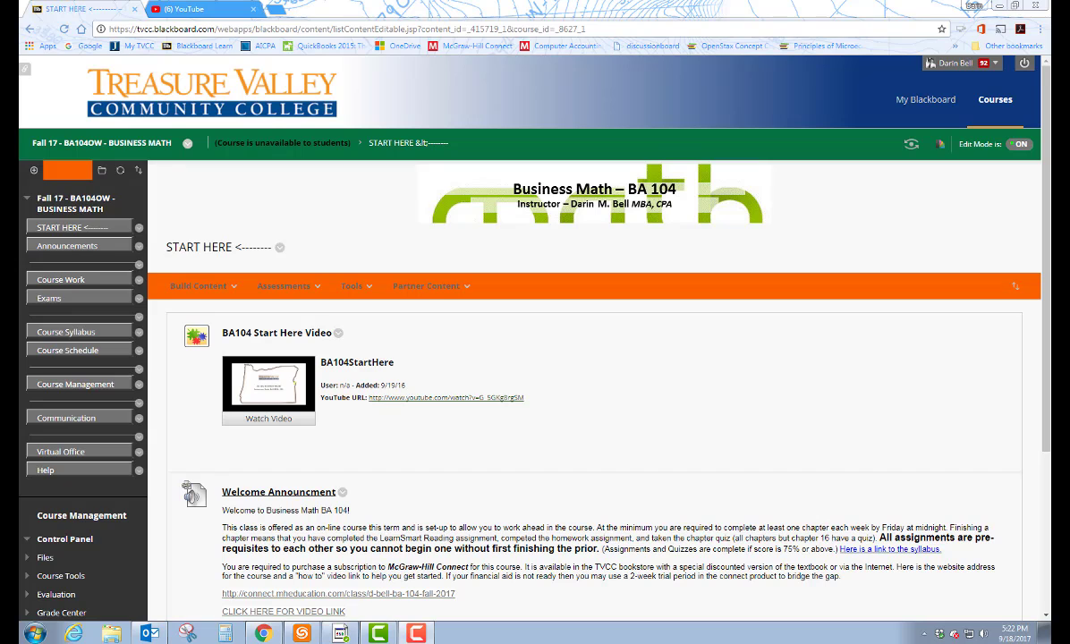
{"action": "mouse_move", "coordinate": [988, 457]}
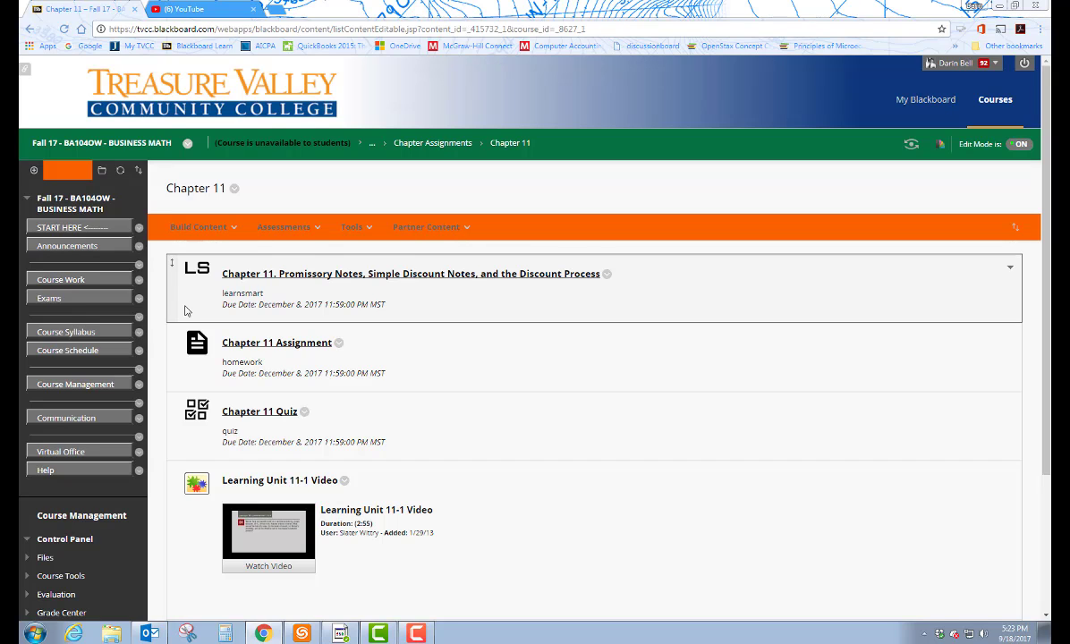
Scroll through the Chapter 11 LearnSmart activity, assignment, quiz and video items
{"action": "scroll", "scroll_direction": "down", "scroll_amount": 3}
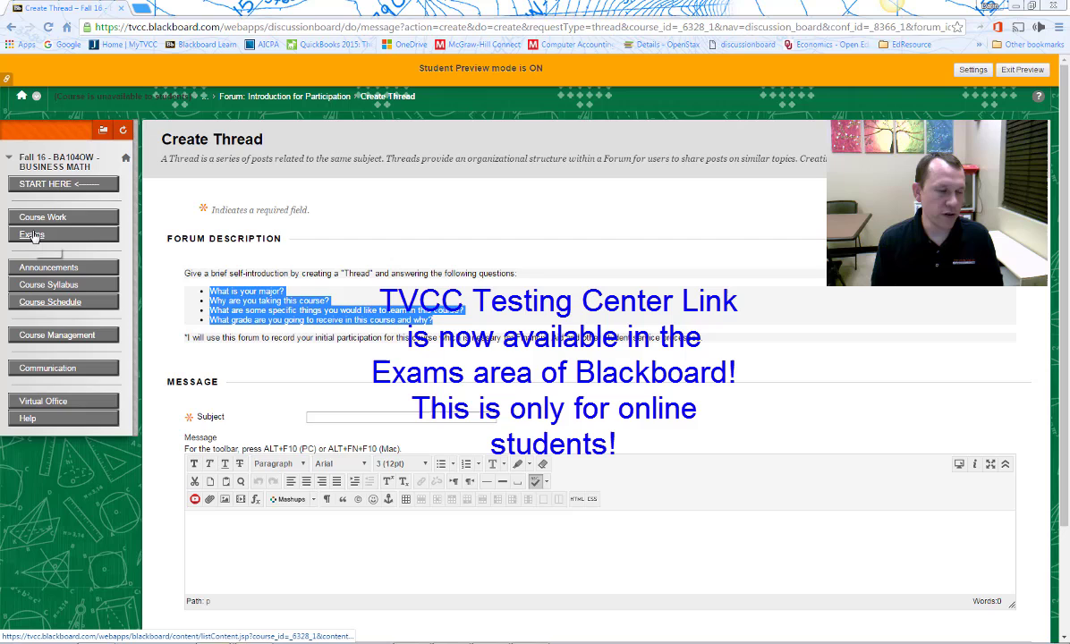
Go to the Exams area listing the Mid-term and Final Exam due dates
{"action": "left_click", "coordinate": [33, 234]}
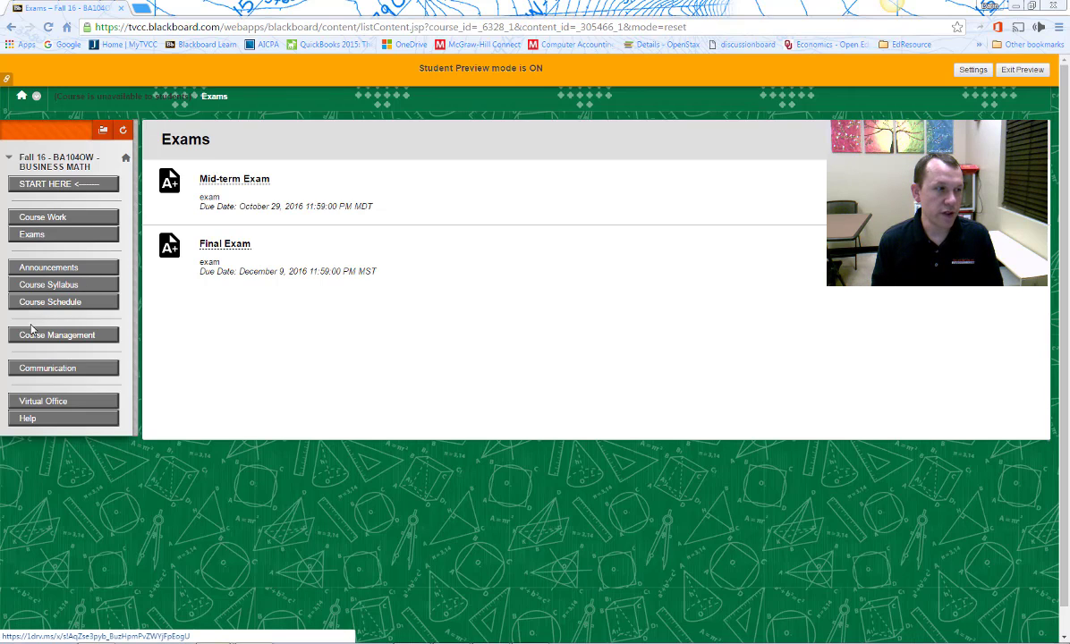
{"action": "mouse_move", "coordinate": [18, 375]}
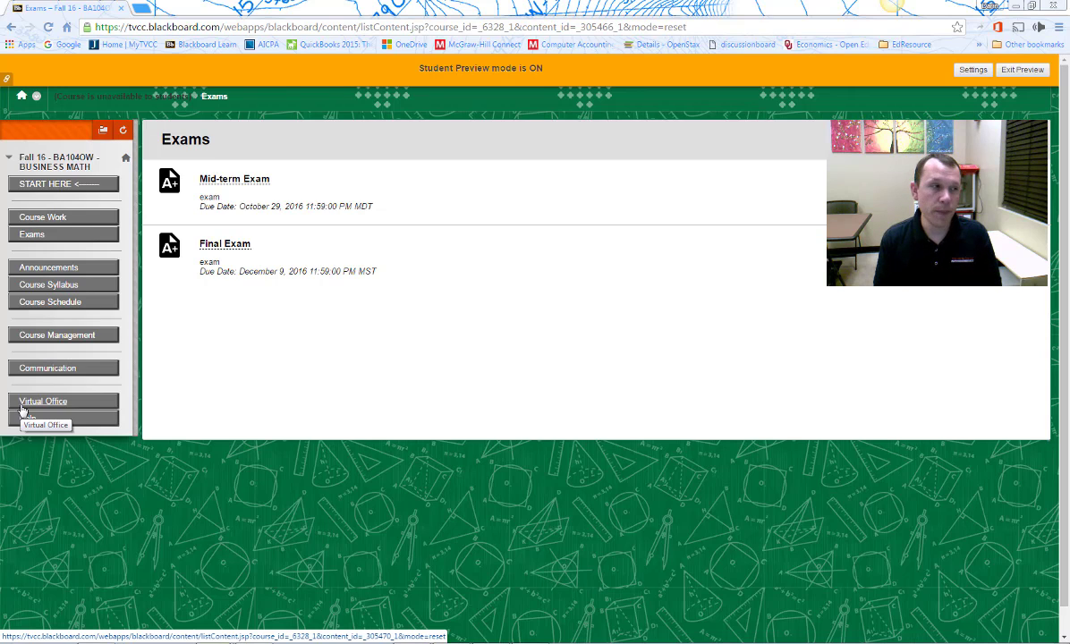
{"action": "mouse_move", "coordinate": [51, 321]}
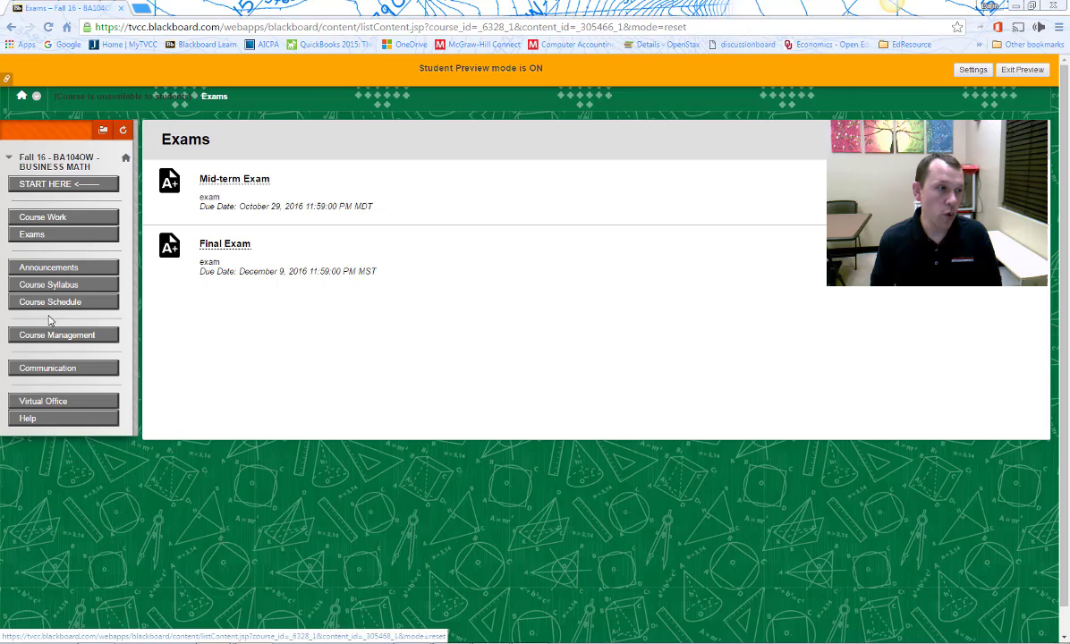
{"action": "mouse_move", "coordinate": [65, 340]}
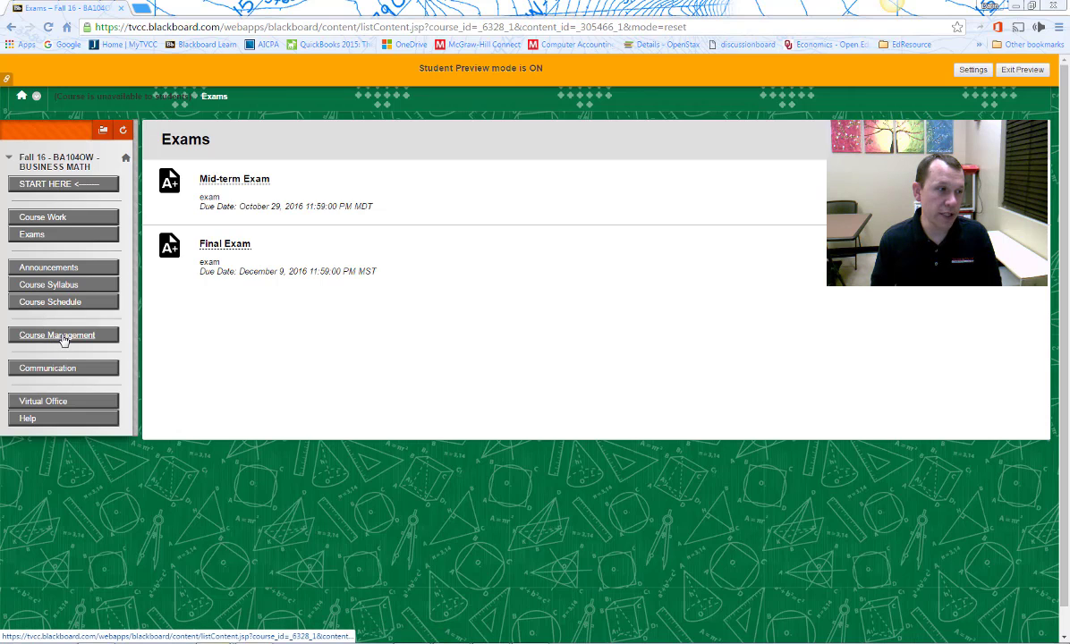
Go to the Course Management area with My Grades and McGraw-Hill Higher Education
{"action": "left_click", "coordinate": [64, 334]}
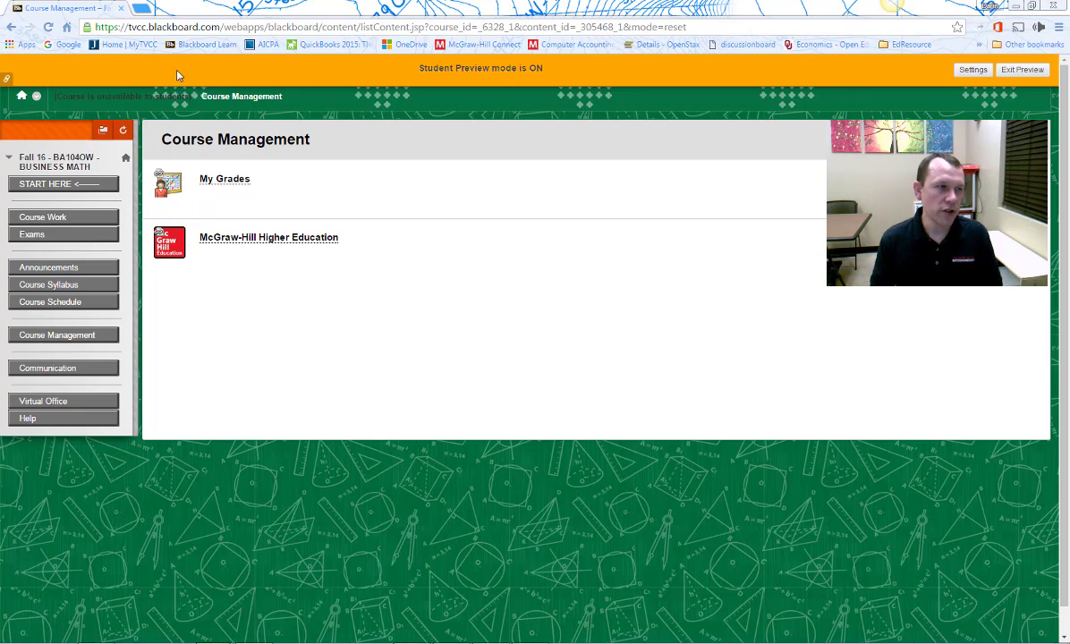
{"action": "mouse_move", "coordinate": [254, 251]}
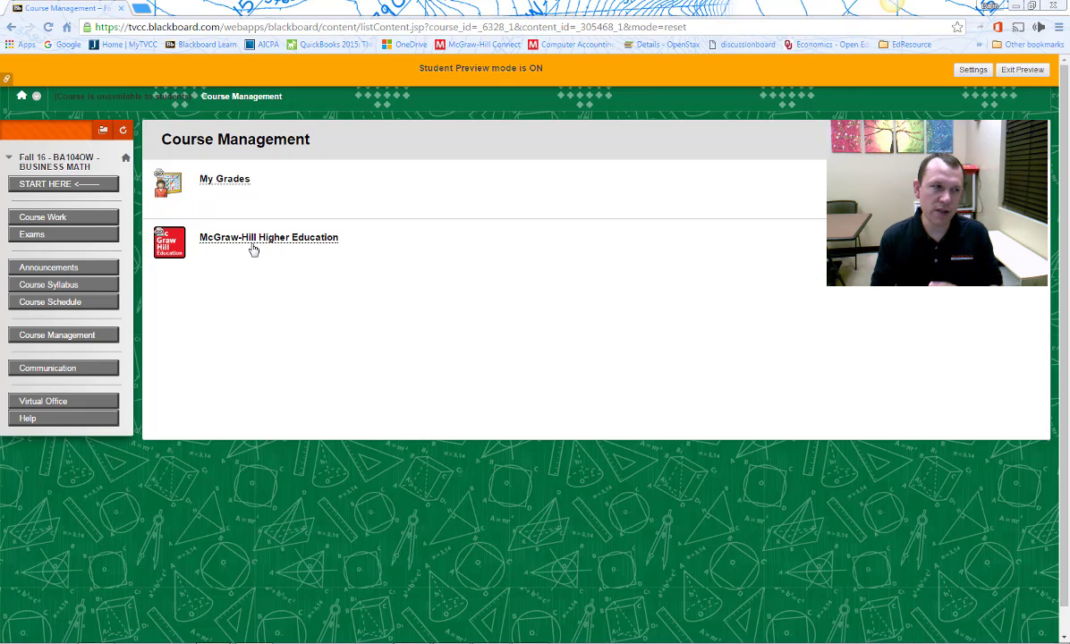
{"action": "mouse_move", "coordinate": [57, 340]}
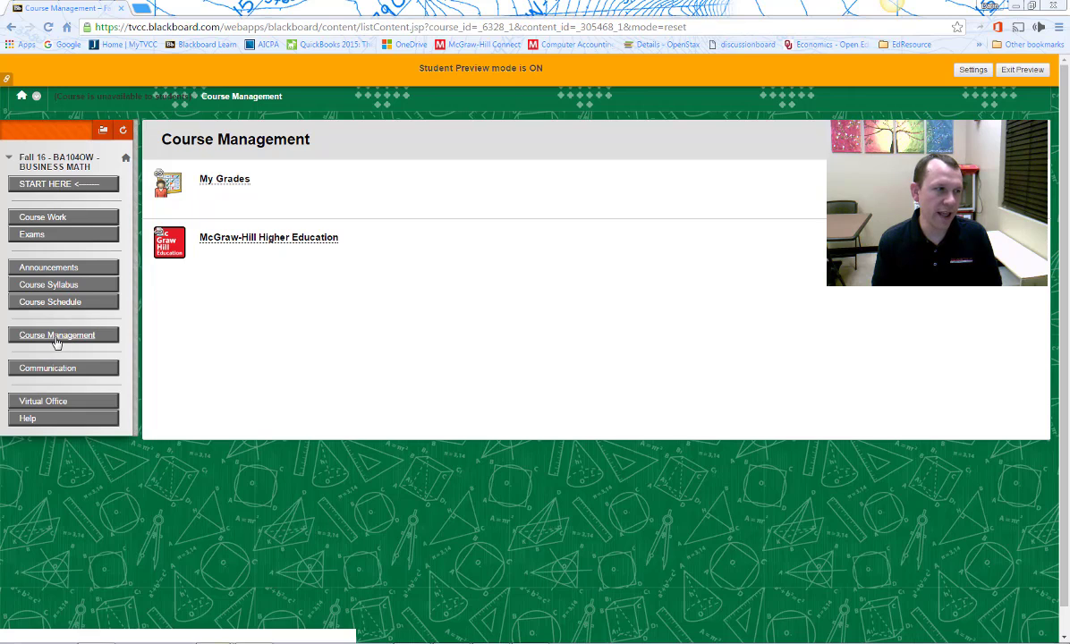
{"action": "mouse_move", "coordinate": [25, 379]}
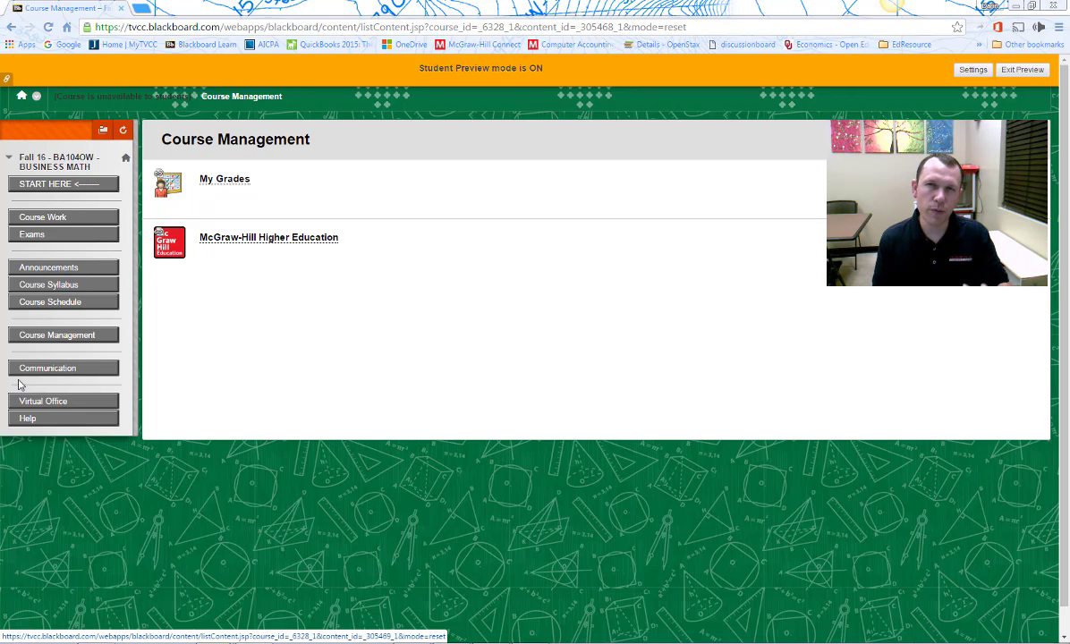
View the instructor's contact details from the Communication page, then return and go to the Email tool
{"action": "left_click", "coordinate": [47, 368]}
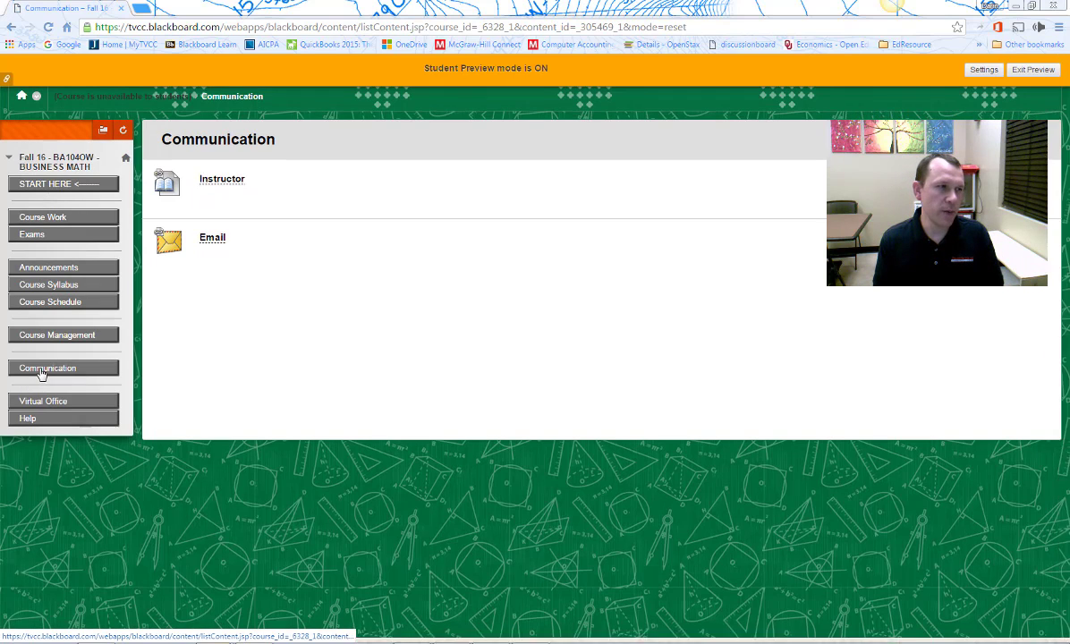
{"action": "left_click", "coordinate": [222, 179]}
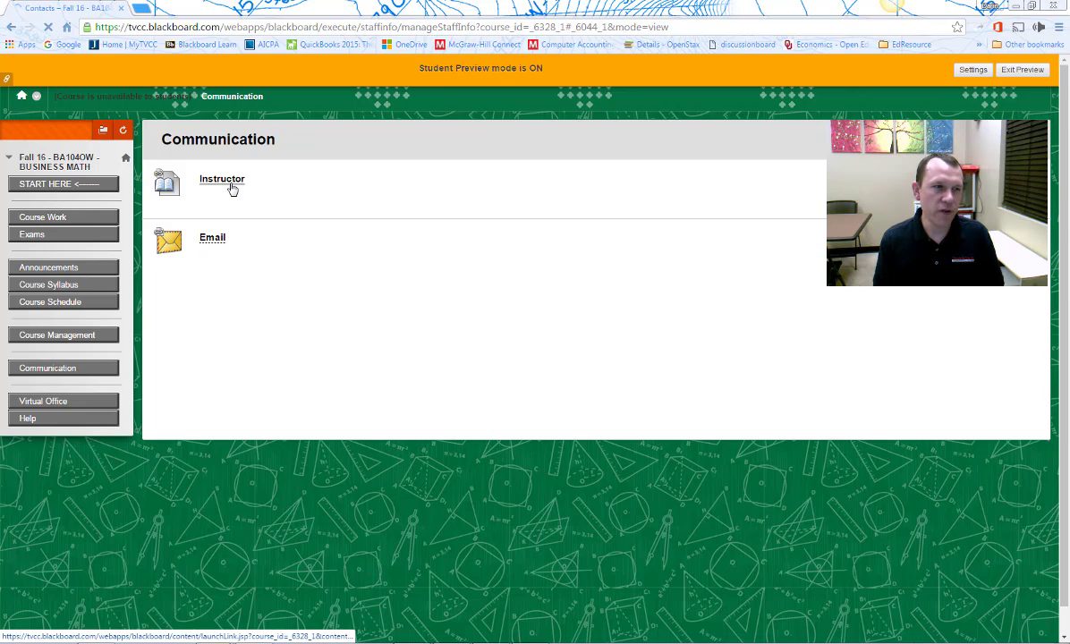
{"action": "left_click", "coordinate": [221, 179]}
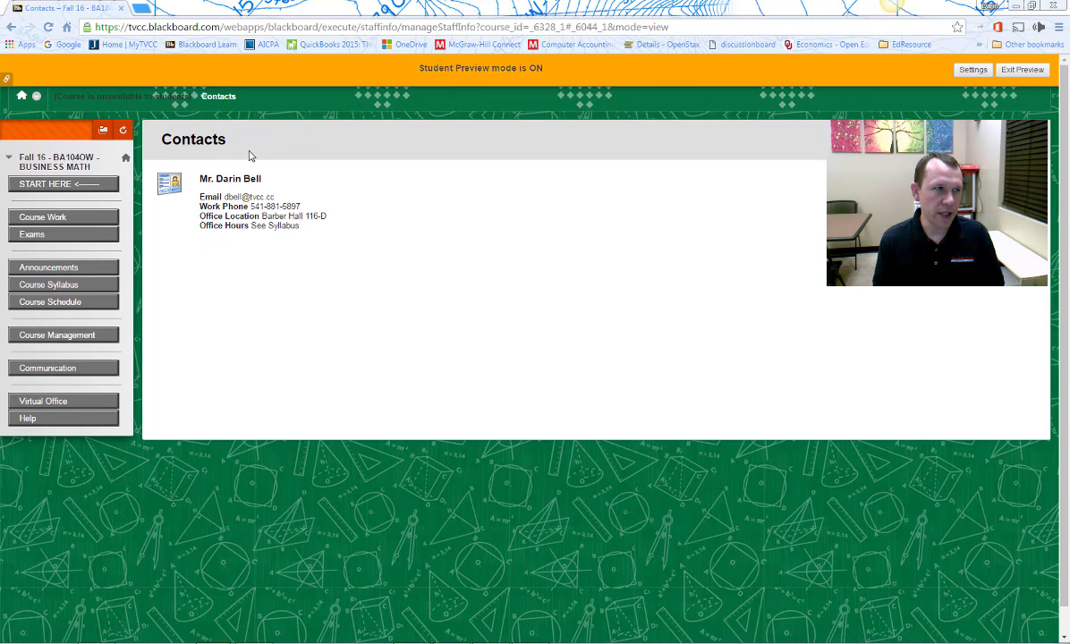
{"action": "left_click", "coordinate": [47, 369]}
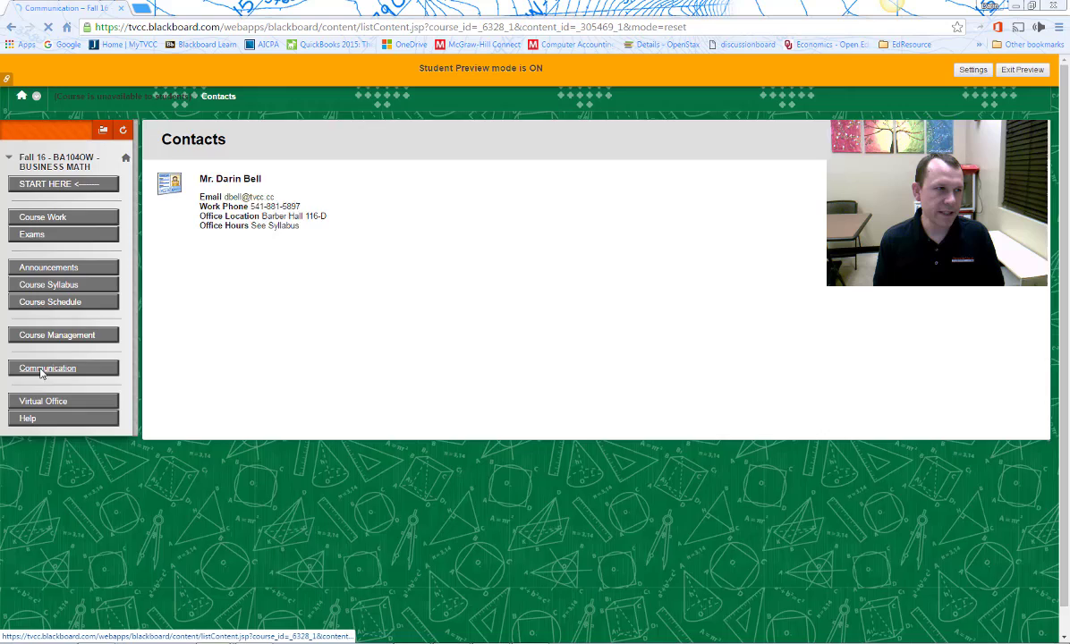
{"action": "left_click", "coordinate": [47, 369]}
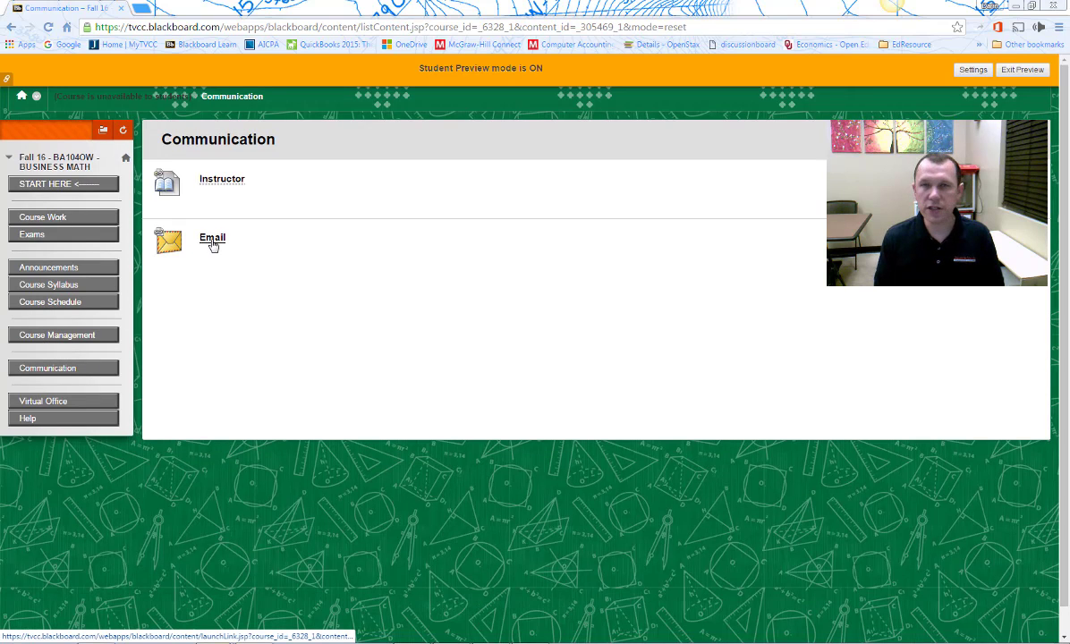